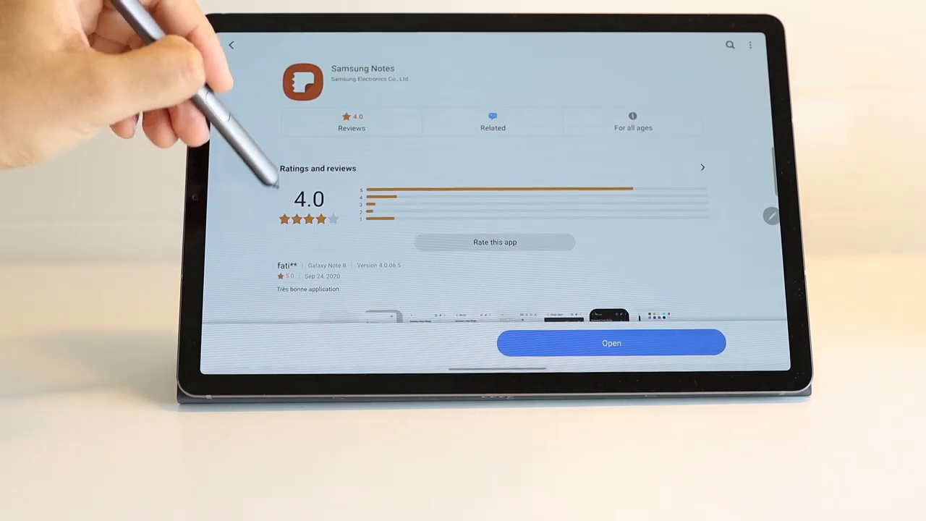
- Launch Samsung Notes from its store page and reach the All notes list
click(611, 343)
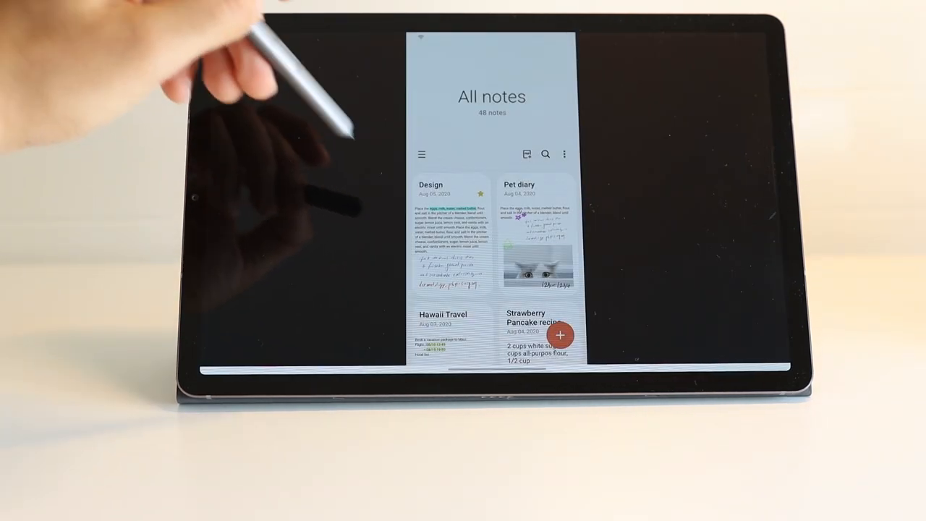
click(422, 153)
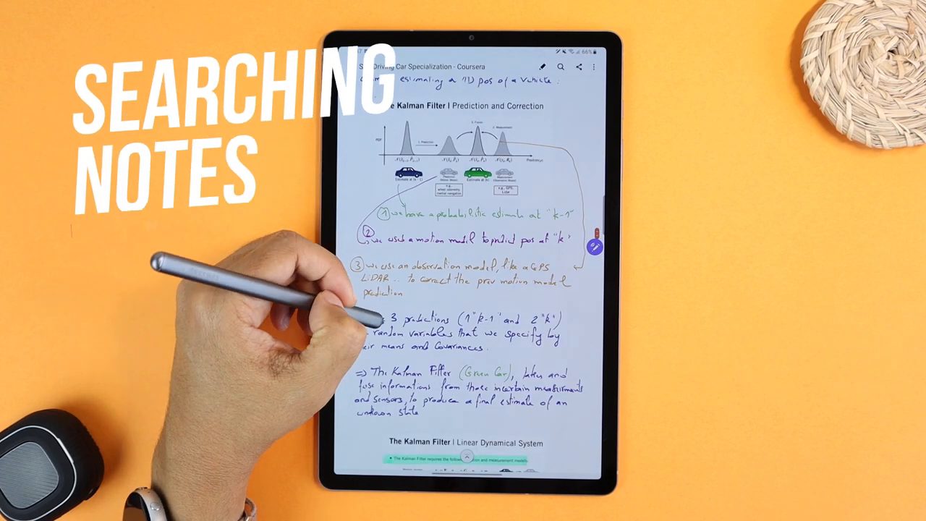
- Search all notes for the handwritten word 'motion' after scrolling the Kalman Filter note
scroll(down, 3)
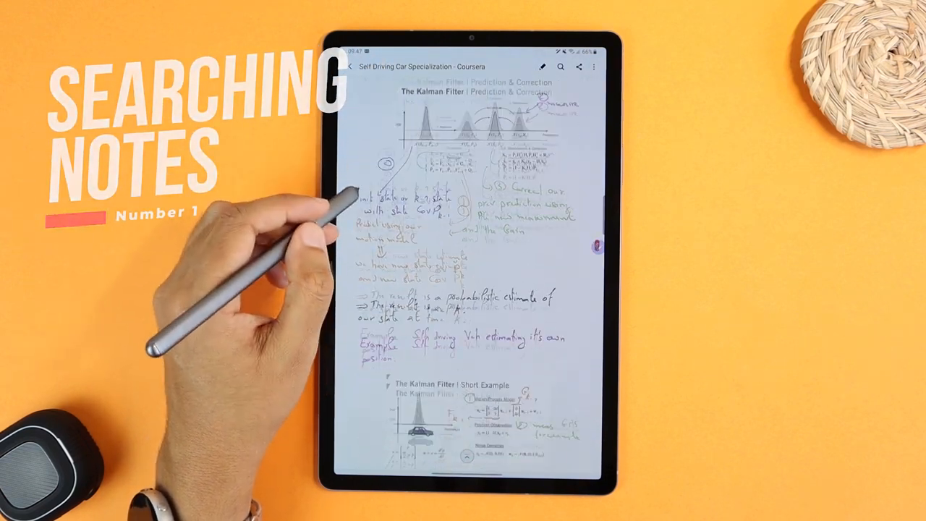
scroll(up, 3)
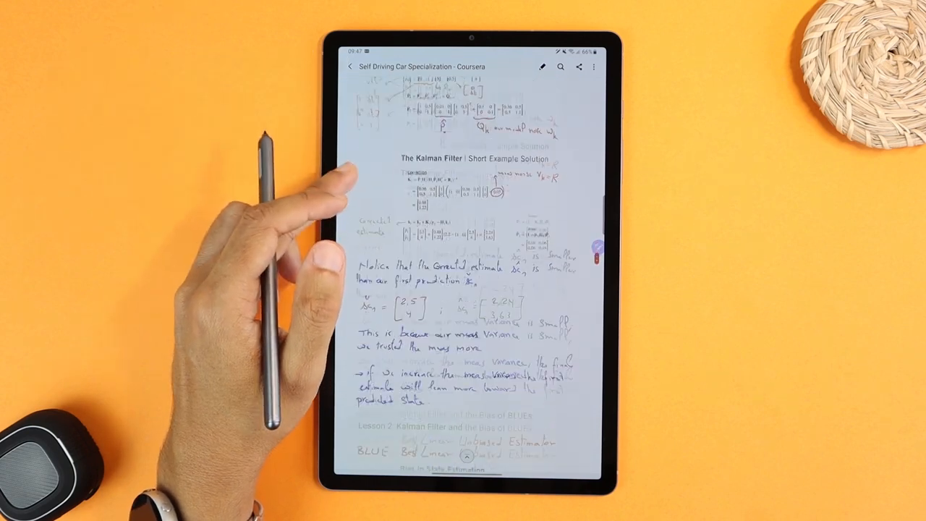
scroll(down, 3)
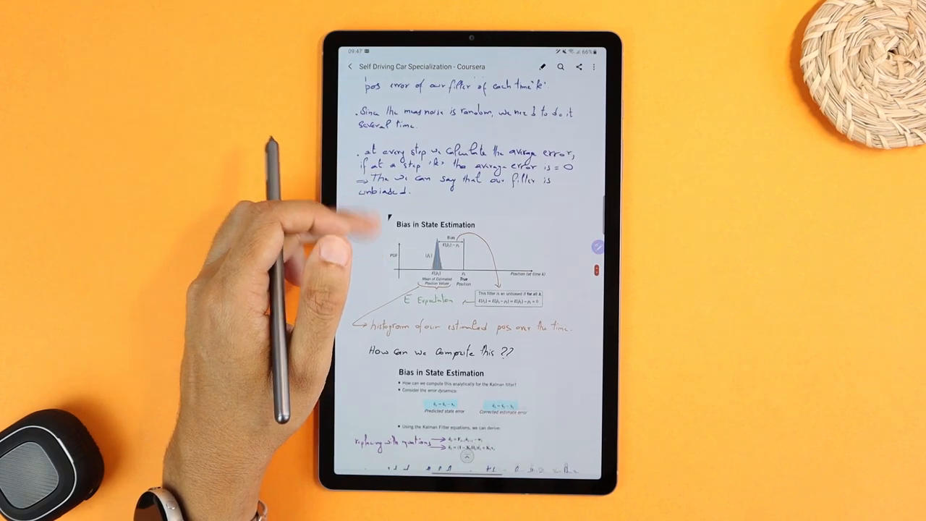
scroll(up, 3)
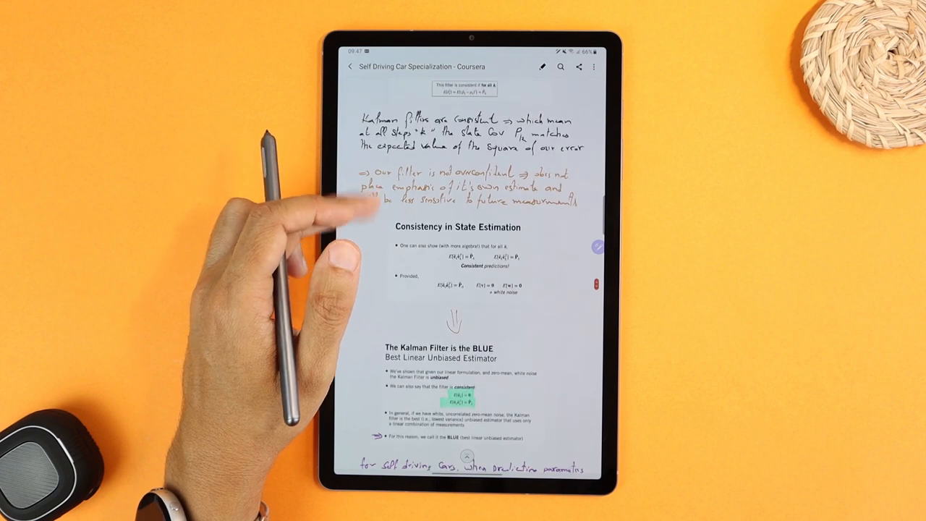
scroll(down, 3)
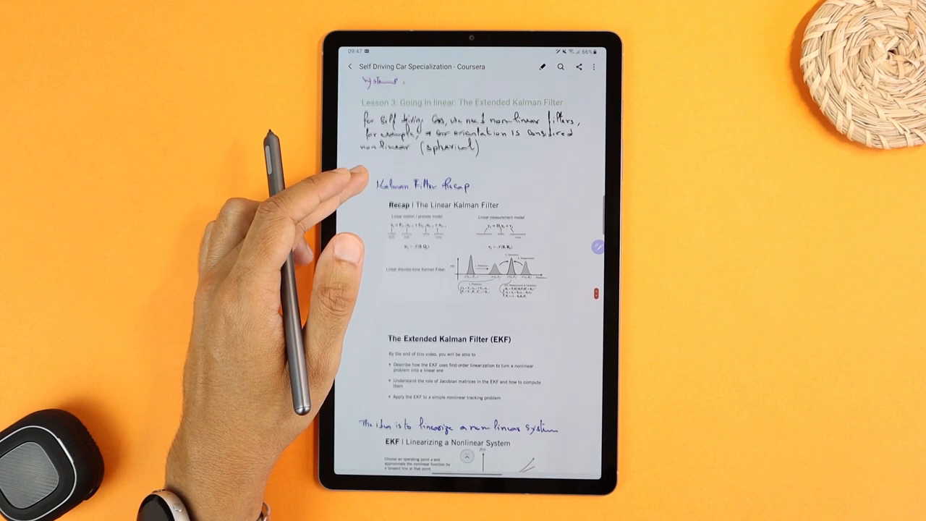
click(562, 67)
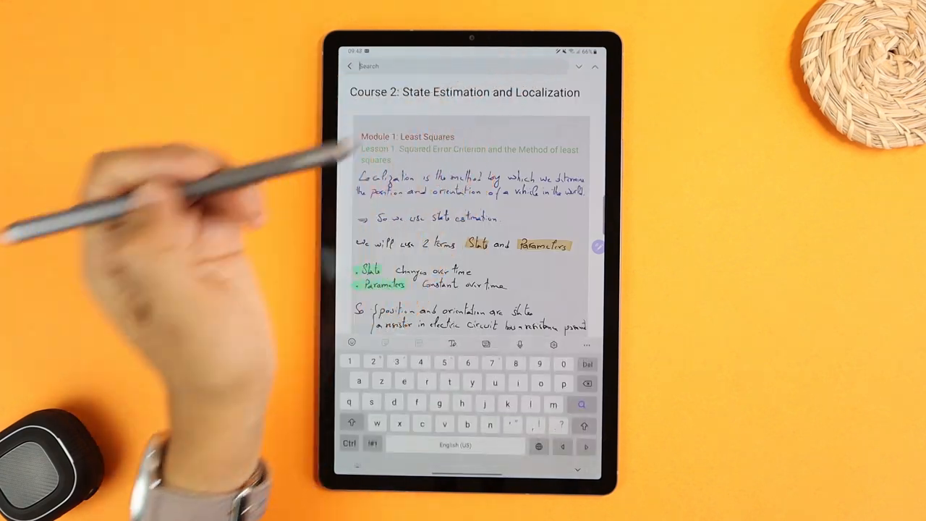
text(m)
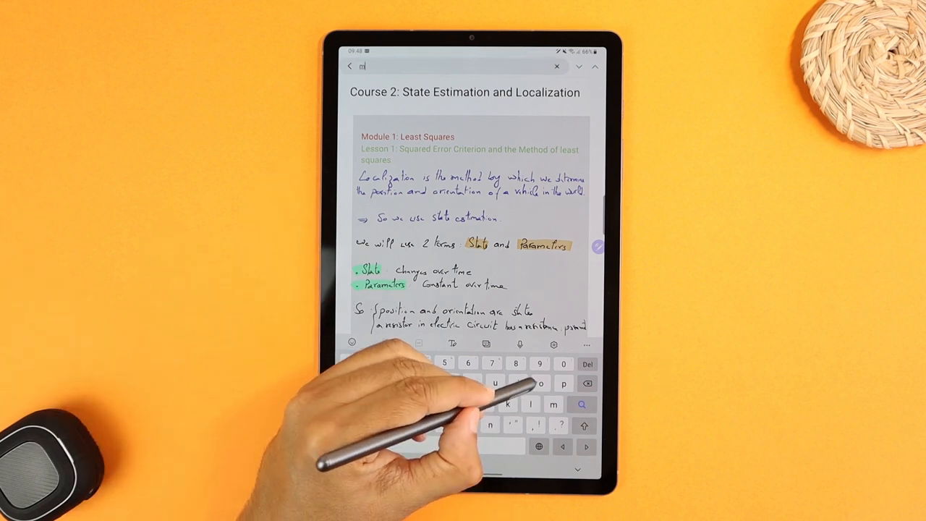
text(otion)
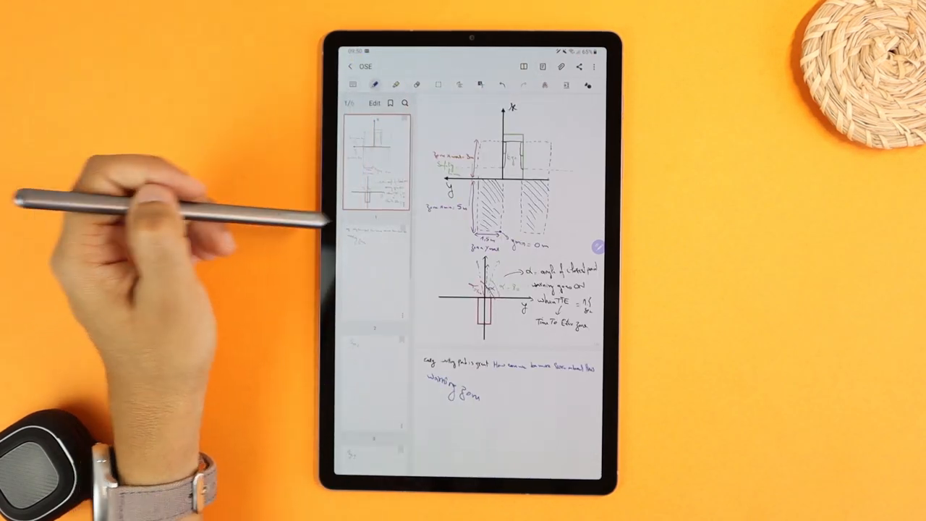
- Search inside the OSE note for 'zo', which returns no results
click(405, 101)
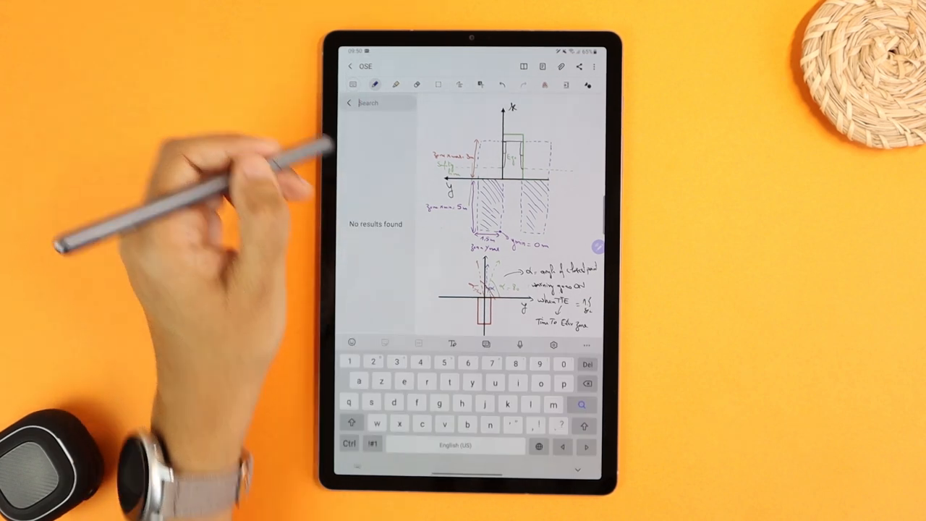
text(zo)
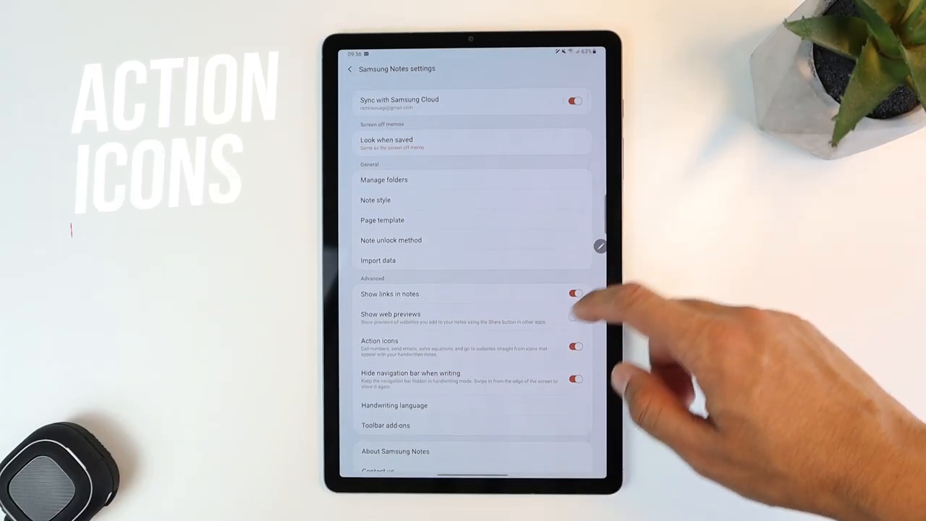
- Switch on the Action icons toggle in Samsung Notes settings
click(576, 345)
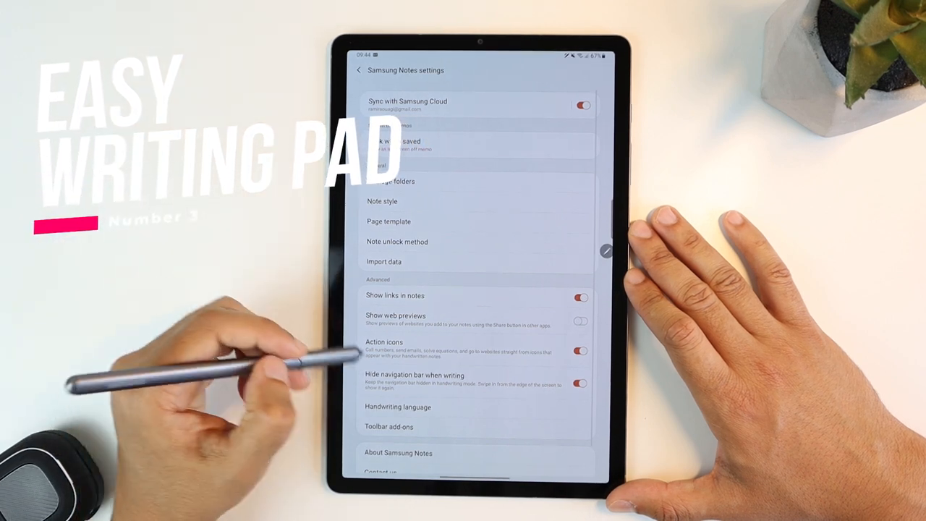
- Insert a text box in a blank note and handwrite into the Easy writing pad
click(389, 426)
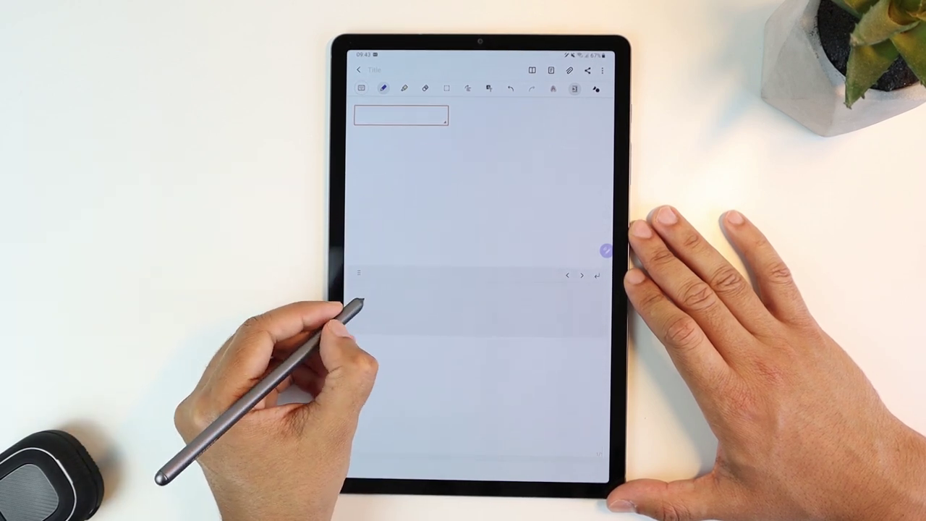
drag(361, 115, 434, 115)
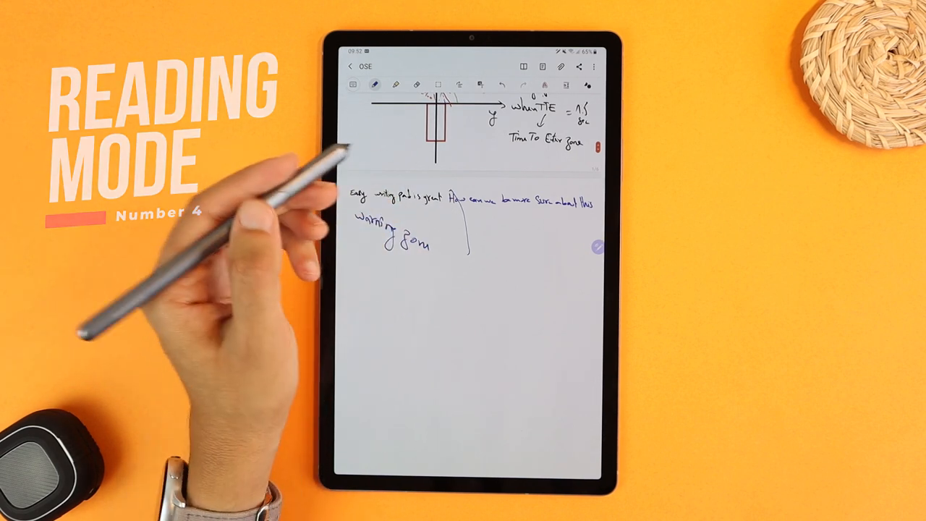
scroll(down, 3)
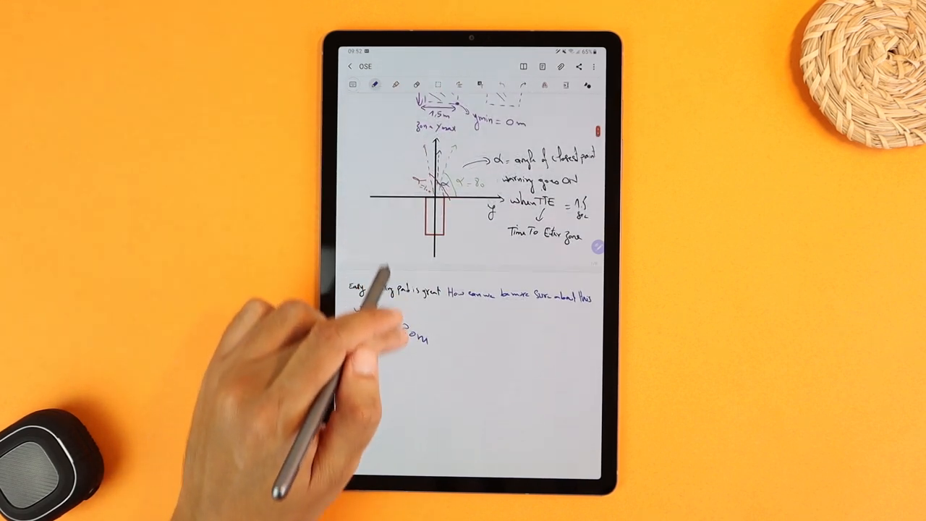
scroll(up, 3)
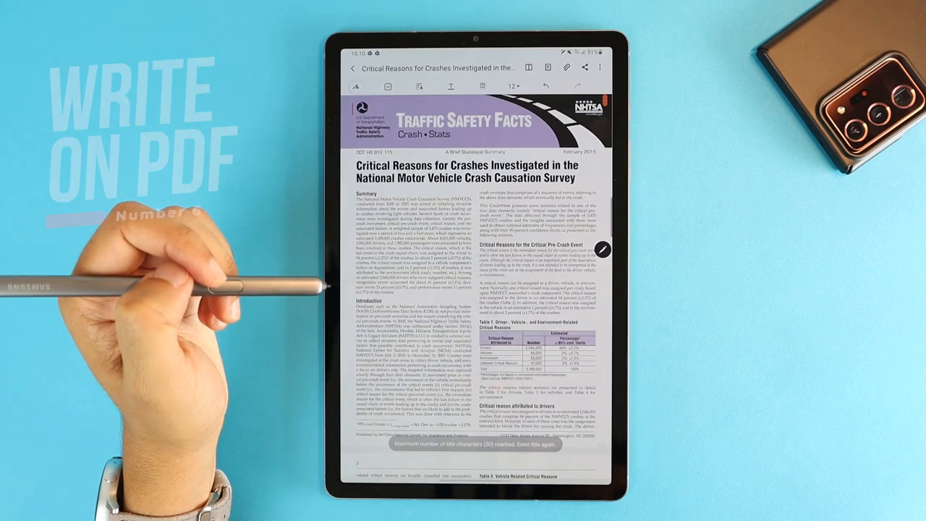
- Scroll through the Traffic Safety Facts crash PDF to review its marked-up tables
scroll(down, 3)
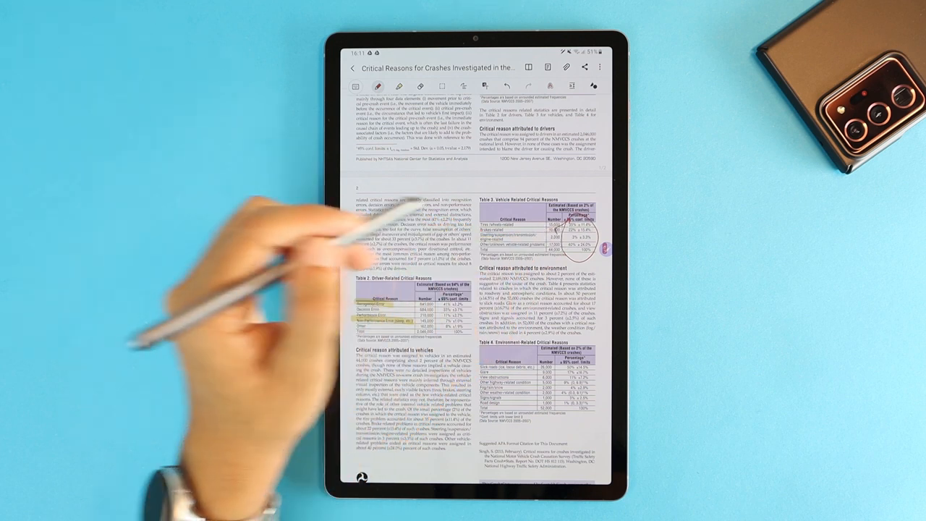
scroll(down, 3)
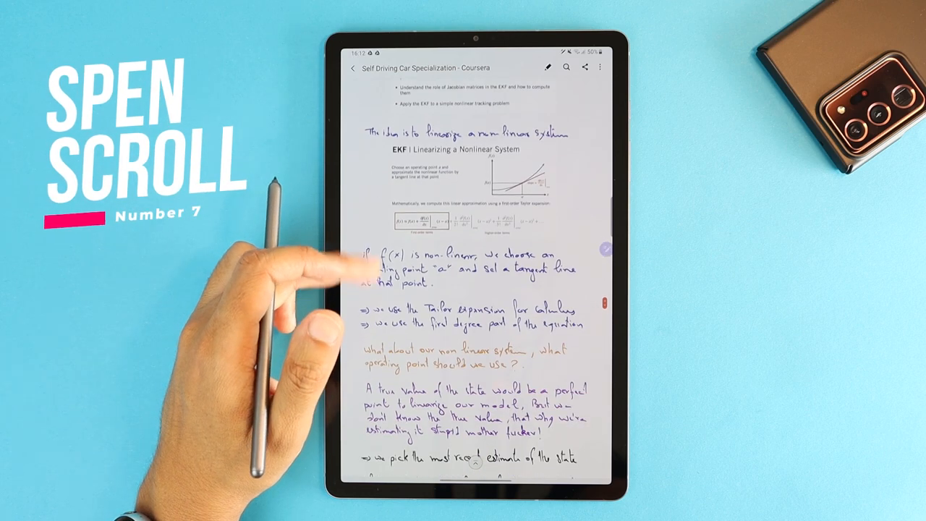
scroll(down, 3)
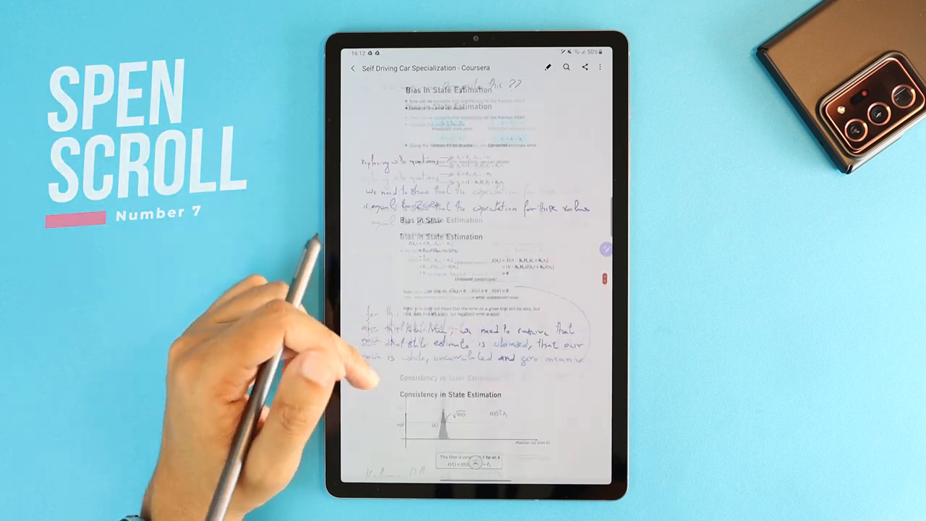
scroll(up, 3)
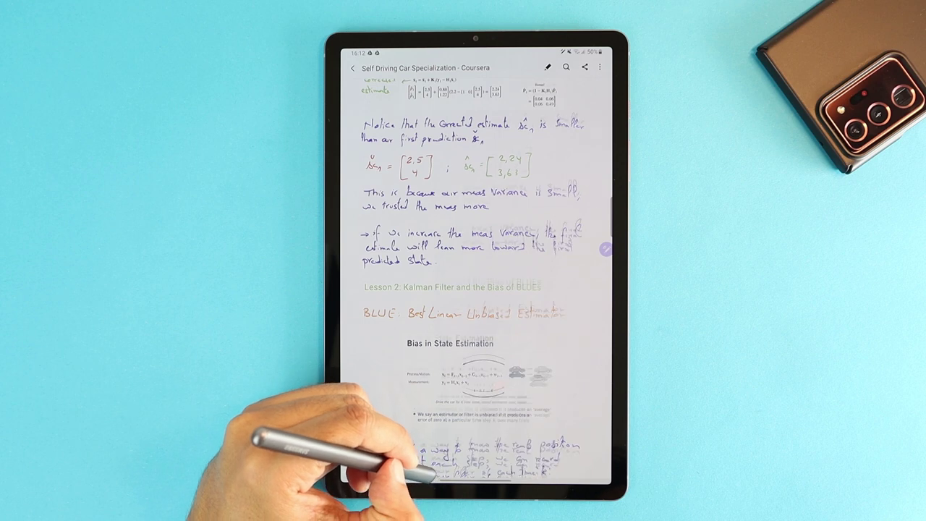
scroll(down, 3)
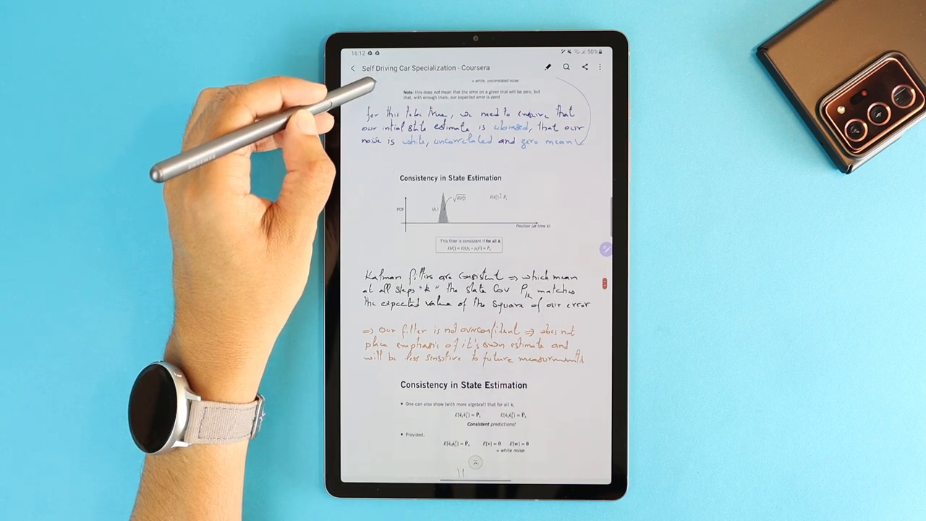
scroll(up, 3)
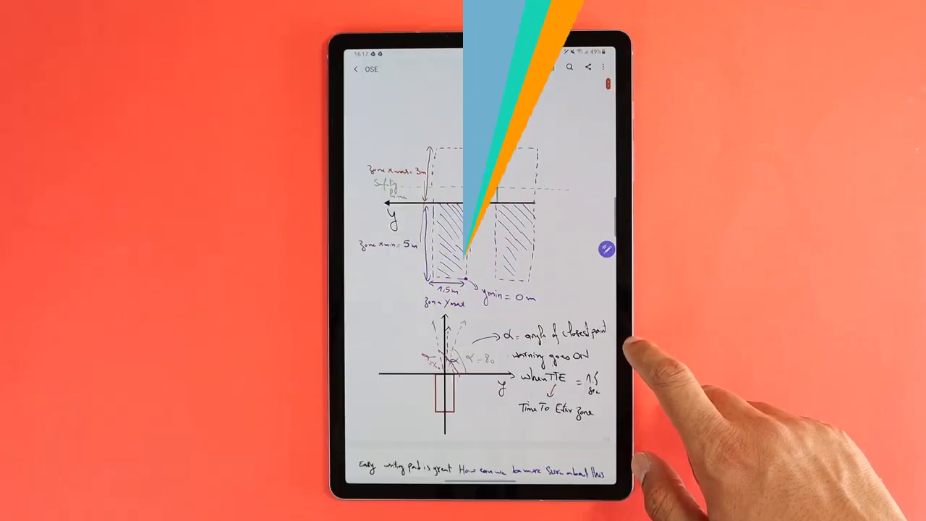
click(356, 68)
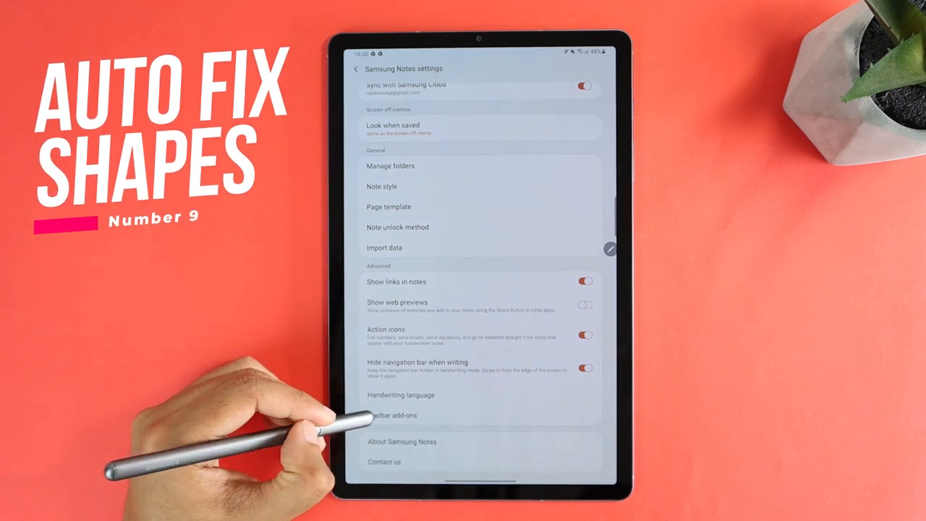
- Enter Toolbar add-ons to enable the Auto fix shapes option
click(391, 415)
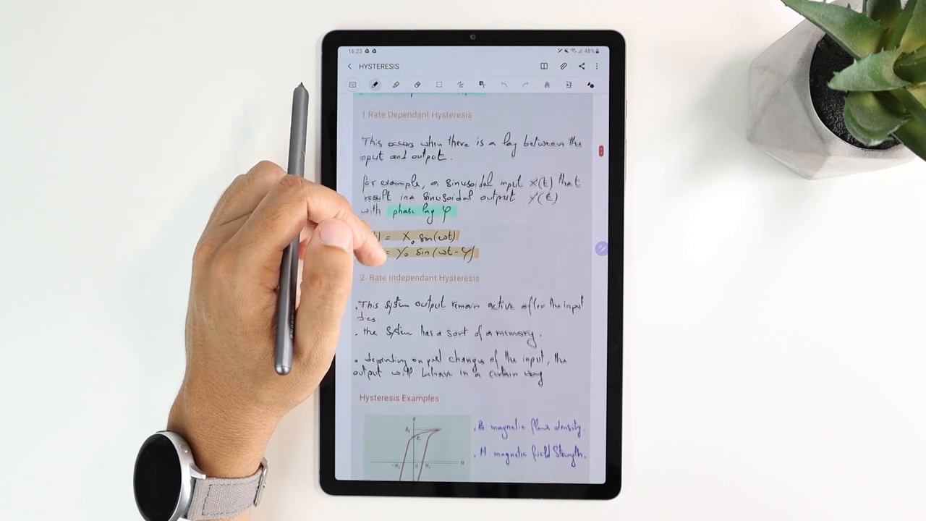
- Show the Change style panel with colour and thickness options for the selected handwriting
scroll(up, 3)
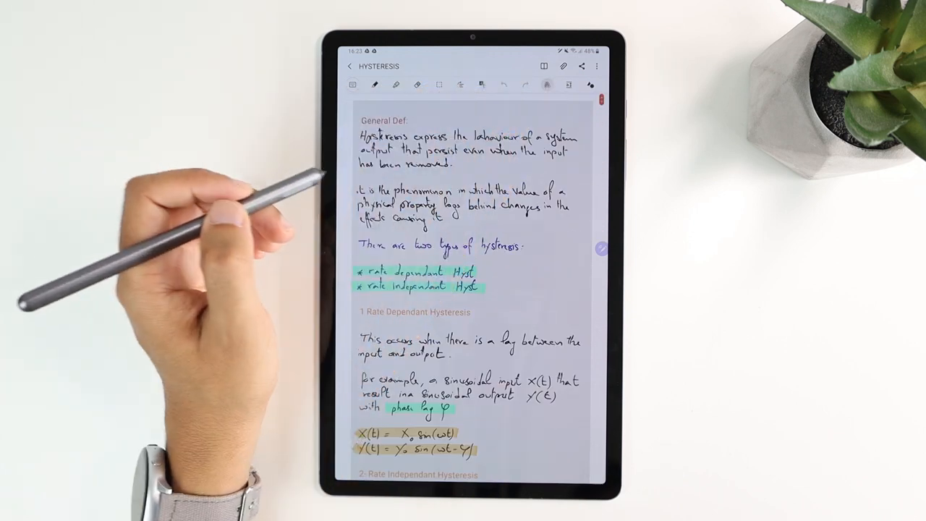
click(480, 84)
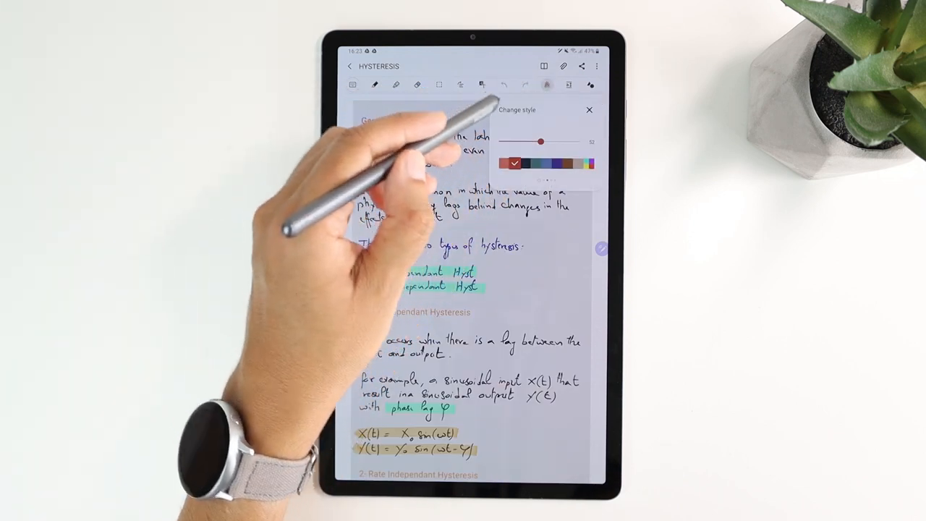